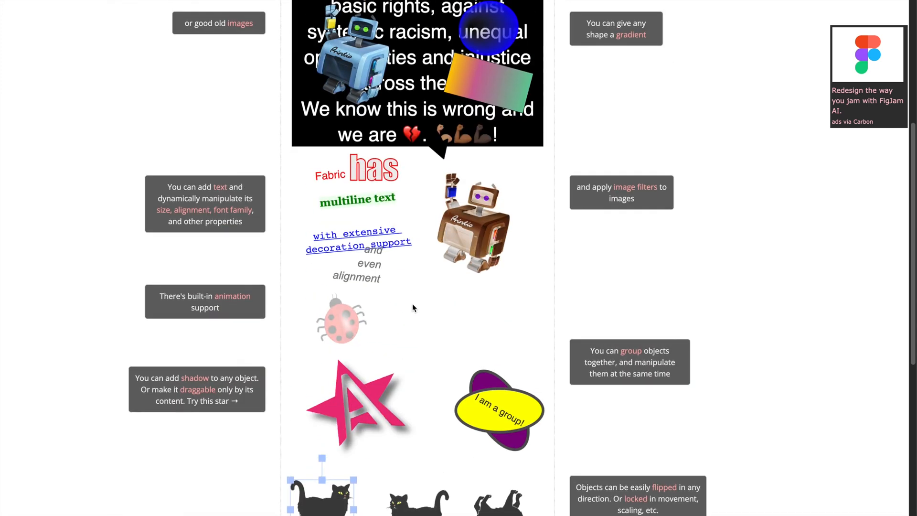
Step: Change the Fabric.js homepage demo text box to read 'Edit'
left_click_drag(339, 318, 491, 337)
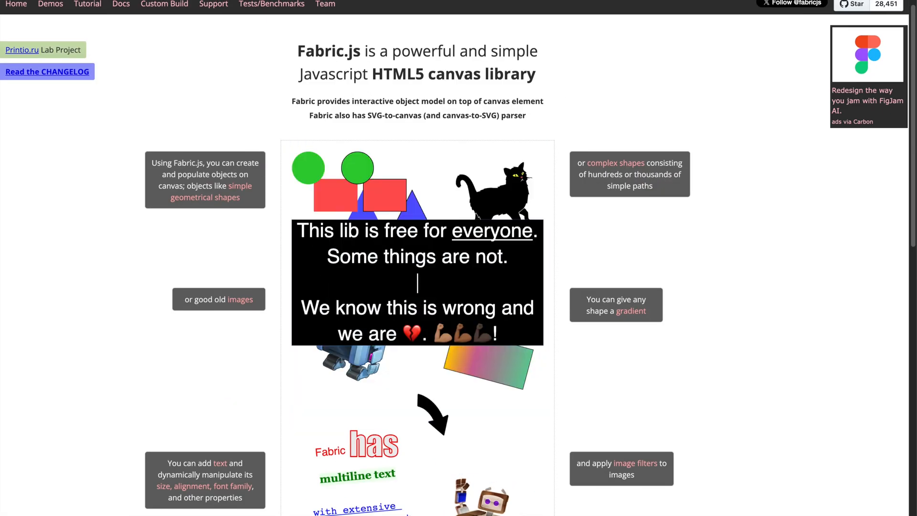
type("Edit me!")
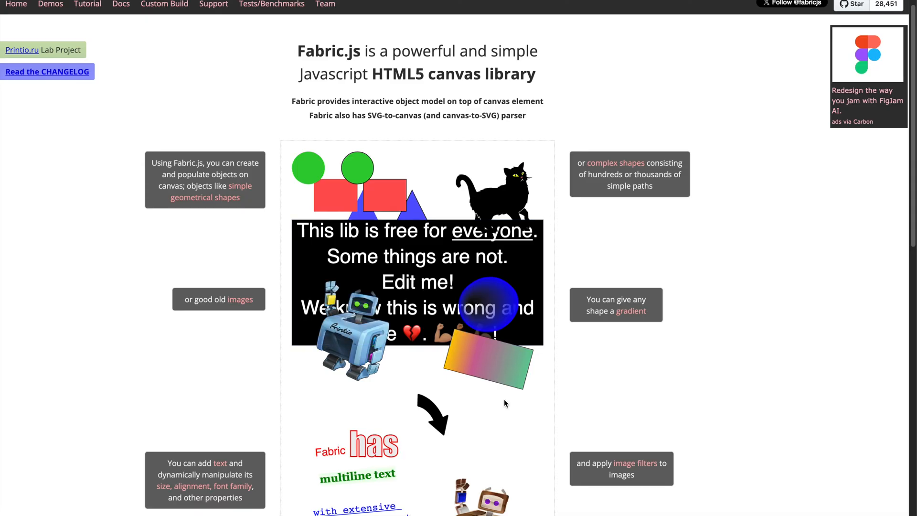
left_click(506, 188)
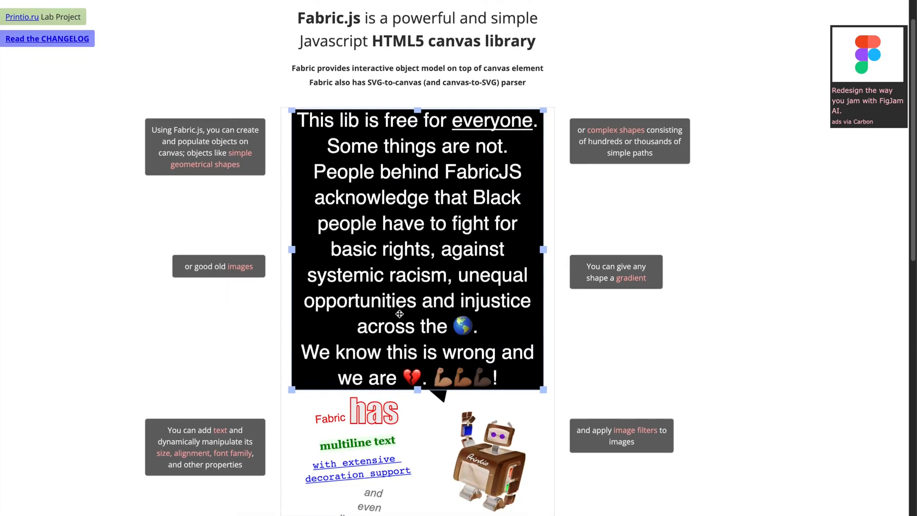
scroll("down", 3)
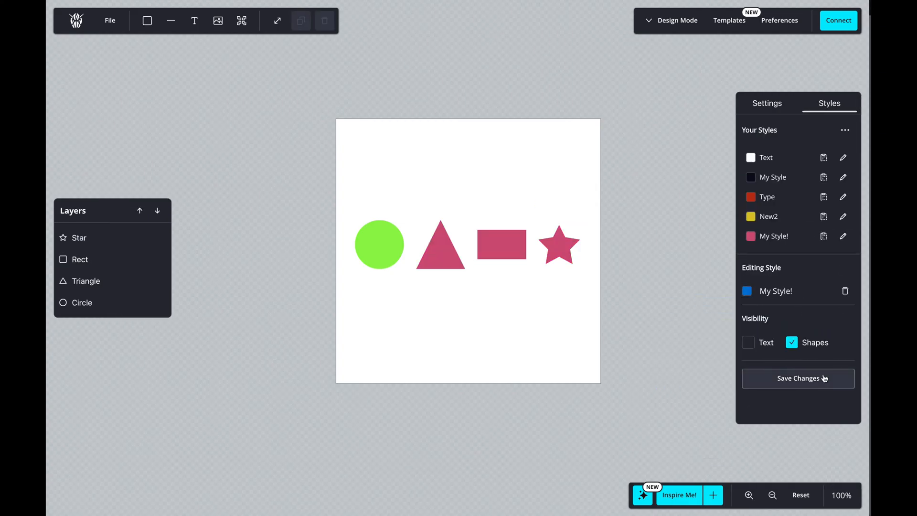
Step: Save the changes to the My Style! style in the Styles panel
left_click(110, 20)
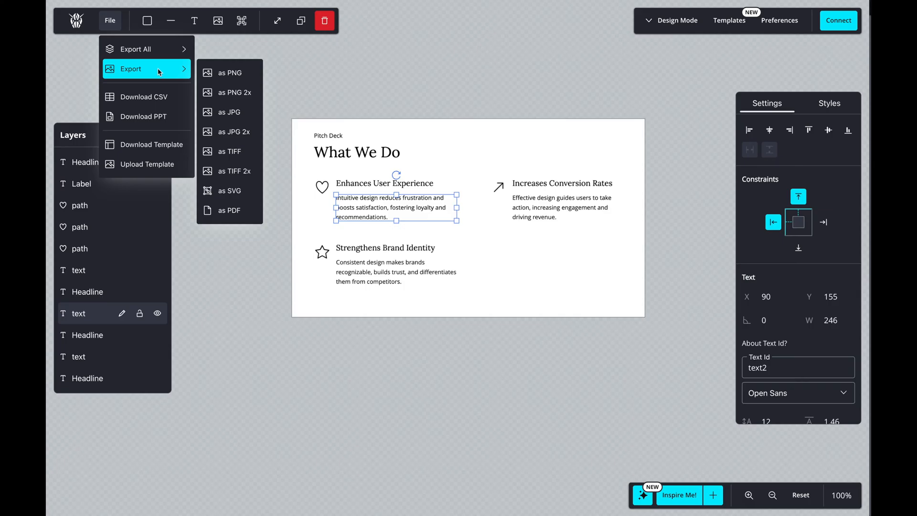
mouse_move(170, 145)
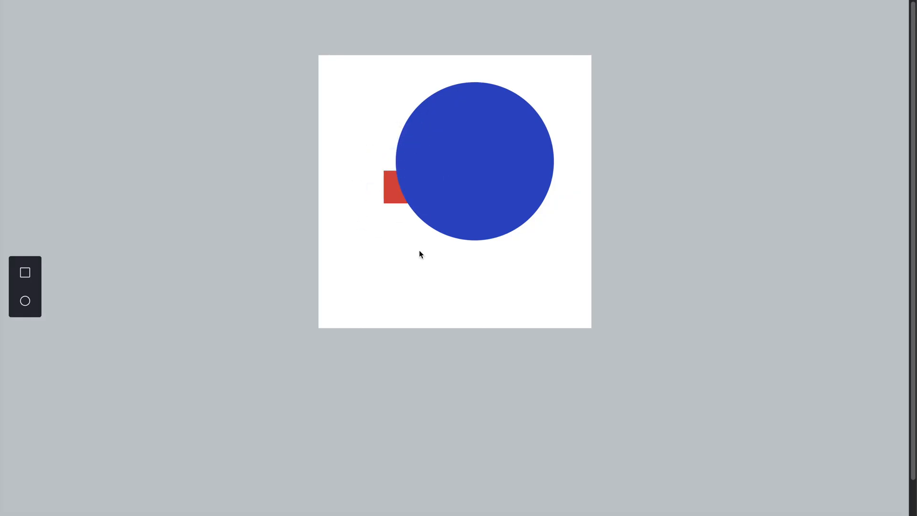
mouse_move(456, 310)
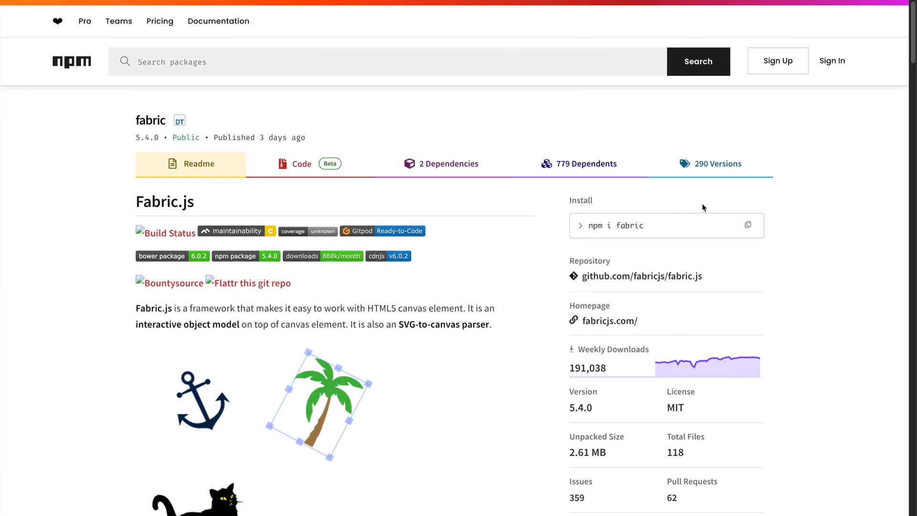
Step: View the fabric 5.4.0 package page on npm with its 'npm i fabric' install box
left_click(748, 226)
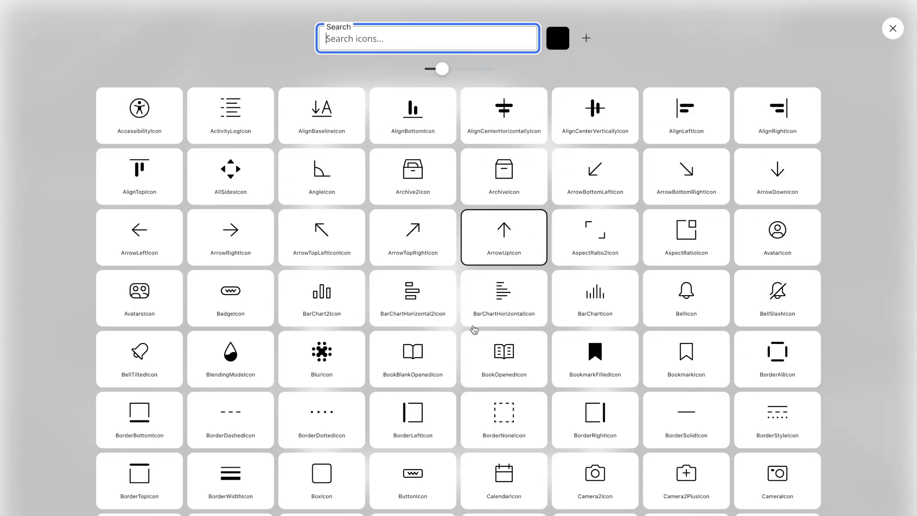
Step: Browse the BlocksIn icon grid and the 'npm i blocksin-system' hero frame
left_click(893, 29)
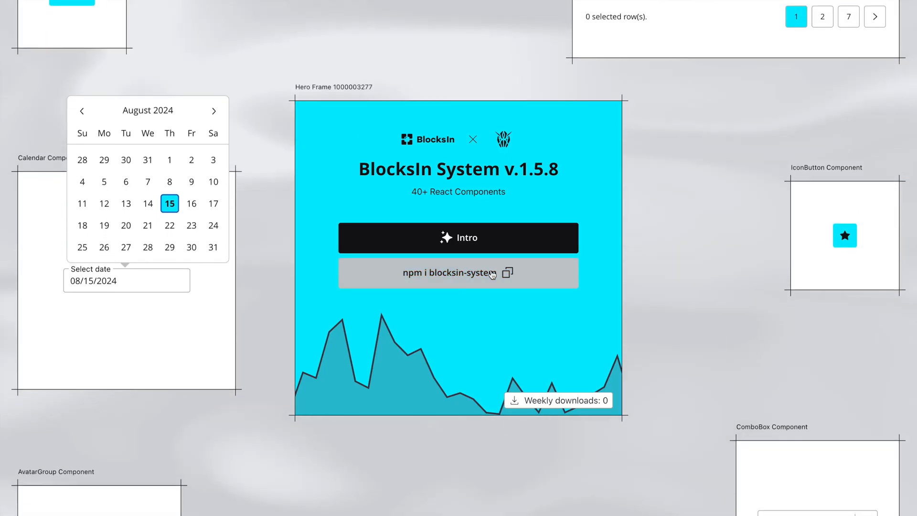
scroll("down", 3)
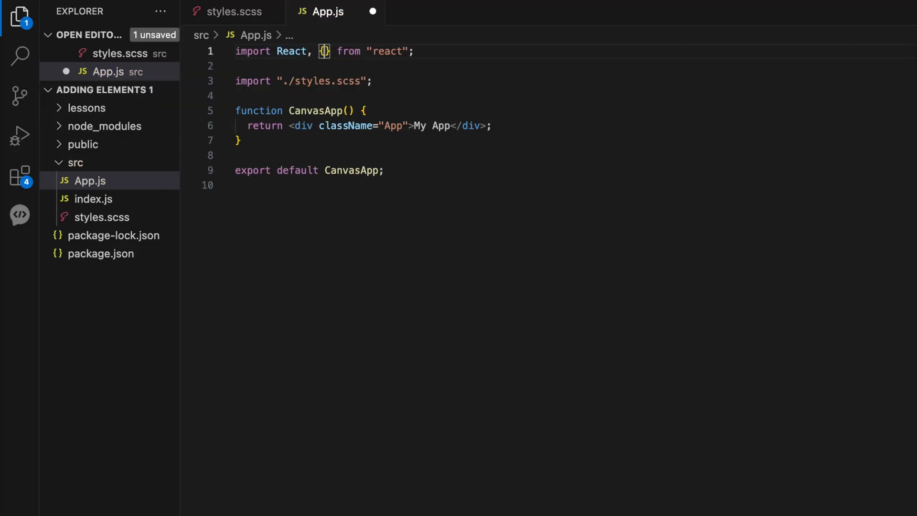
Step: Import useRef and declare const canvasRef = useRef(null) in CanvasApp
type("useRef")
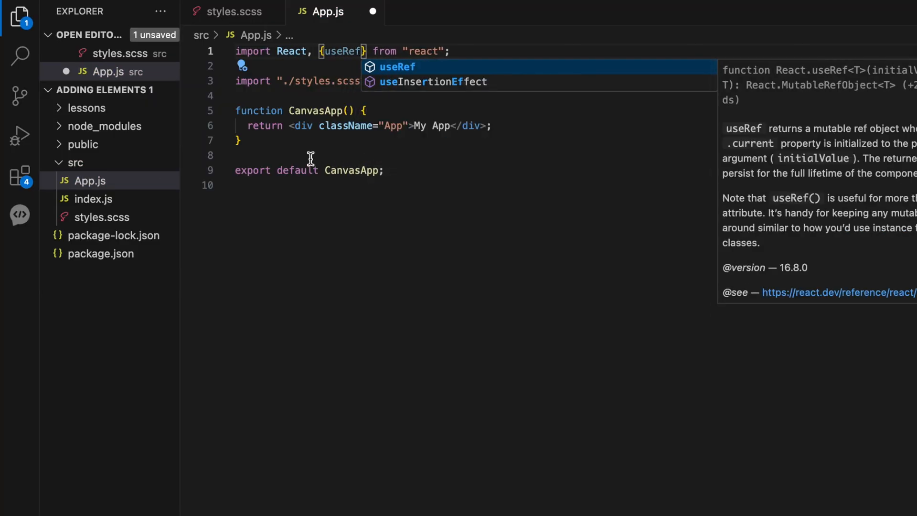
type("const")
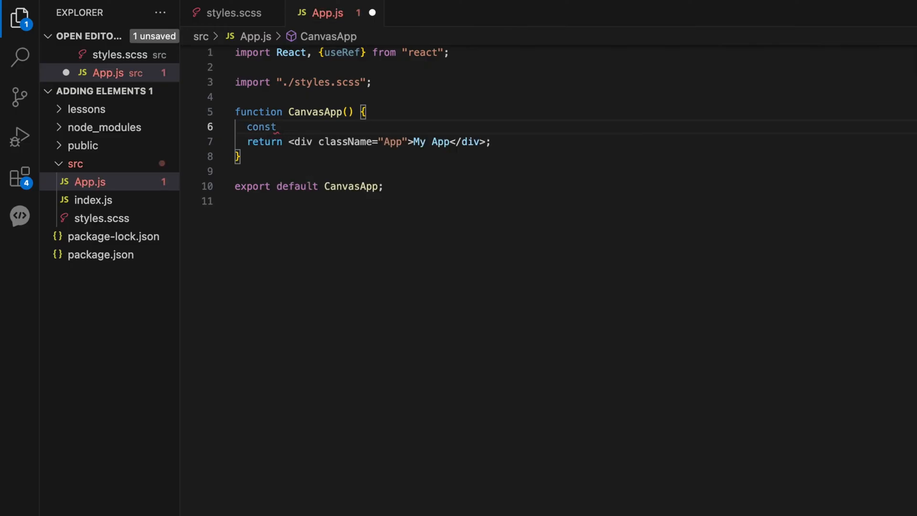
type("canvasRef =")
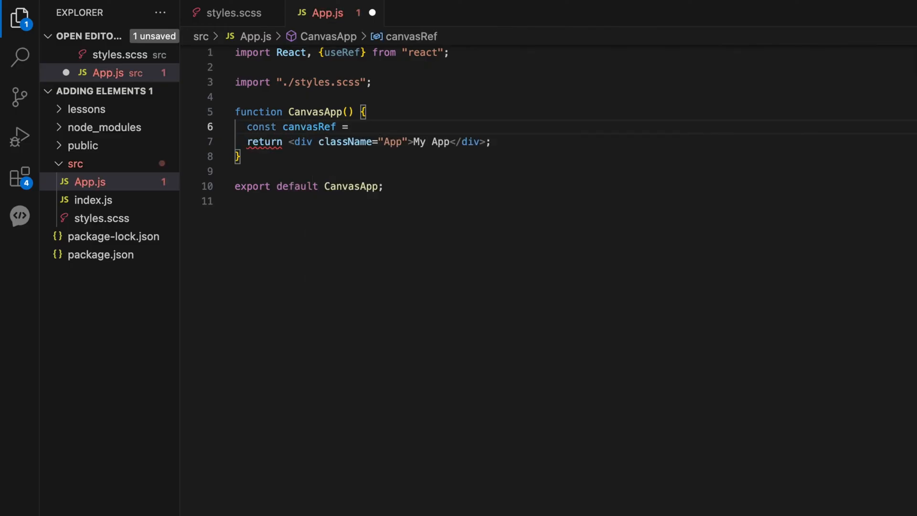
type("useRef(null);")
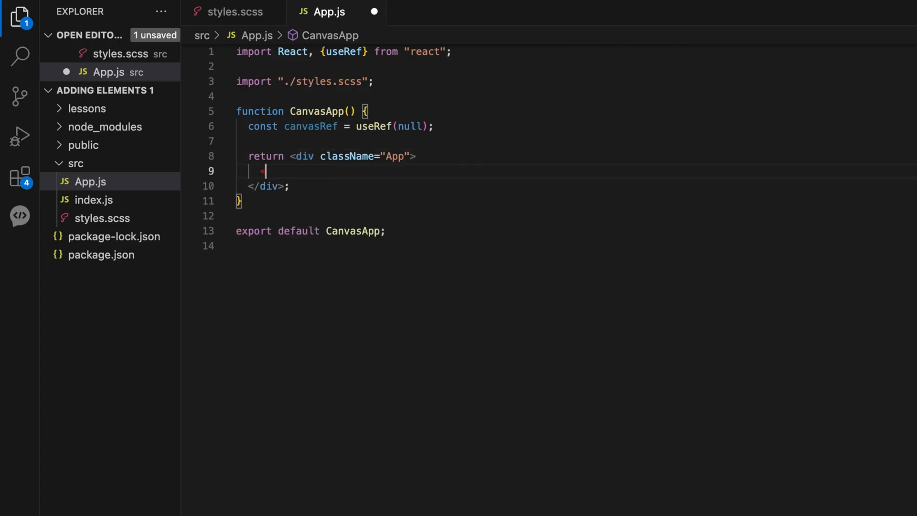
Step: Render a <canvas id="canvas"> element bound with ref={canvasRef}
type("<canvas")
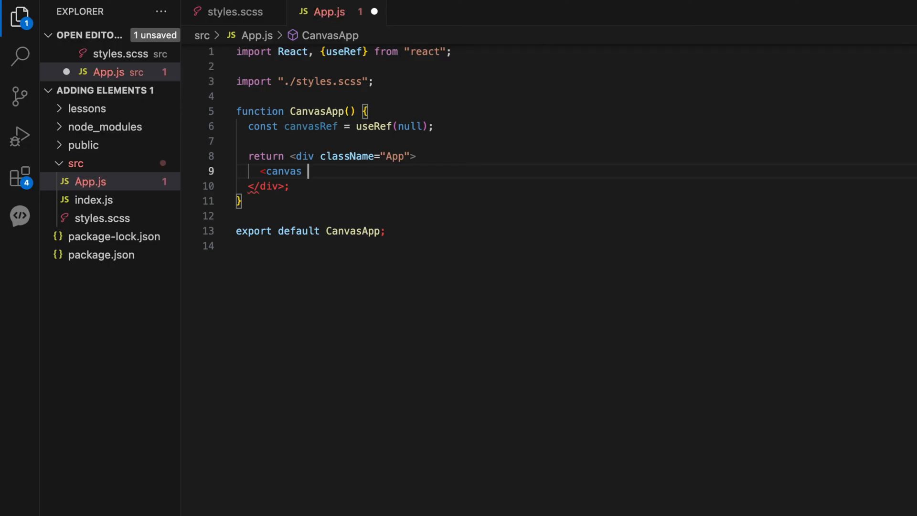
type("id=\"canvas\"")
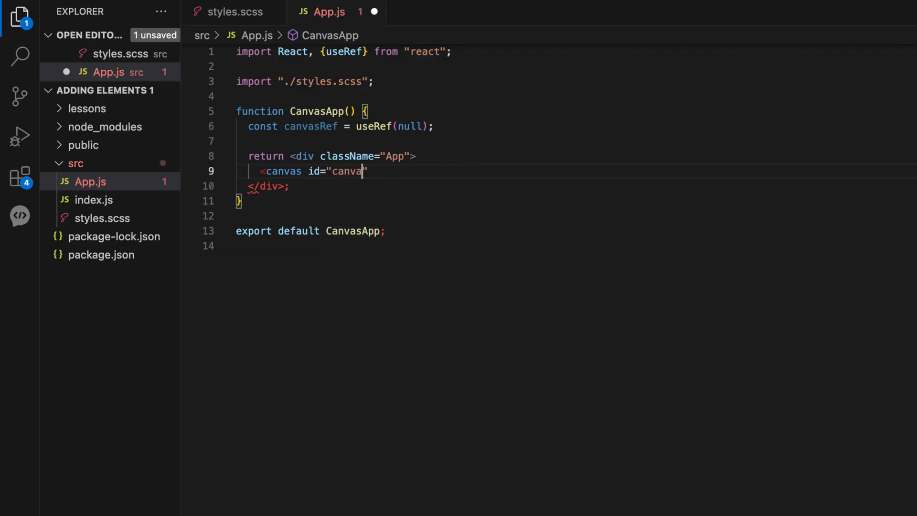
type("s")
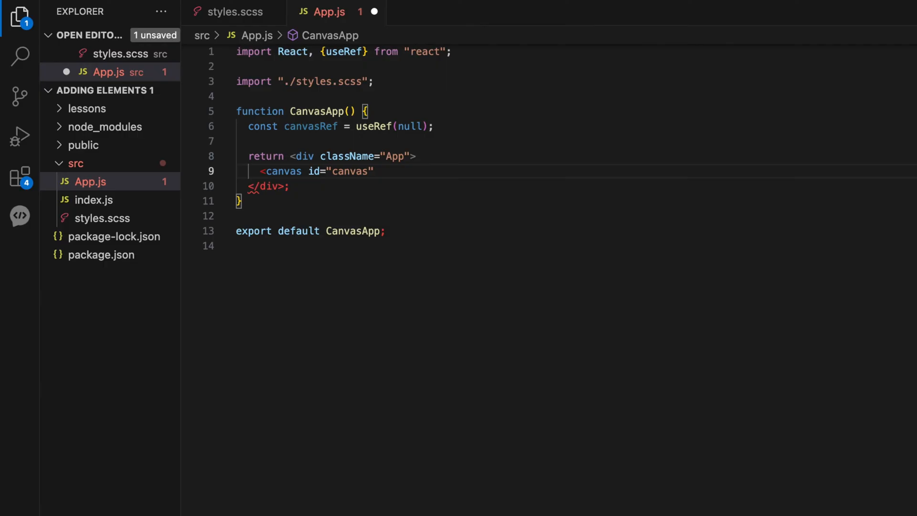
type("ref={canvas")
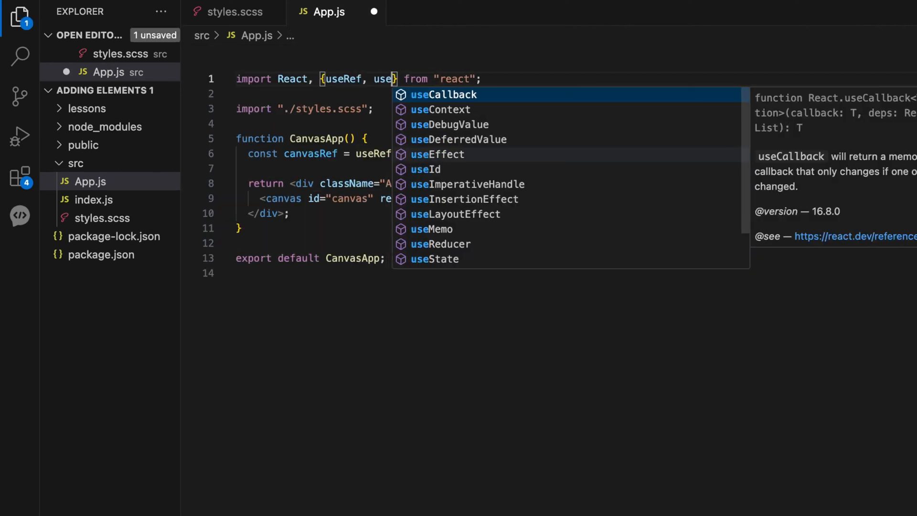
Step: Declare const [canvas, setCanvas] = useState(null) and add useEffect to the React import
type("State")
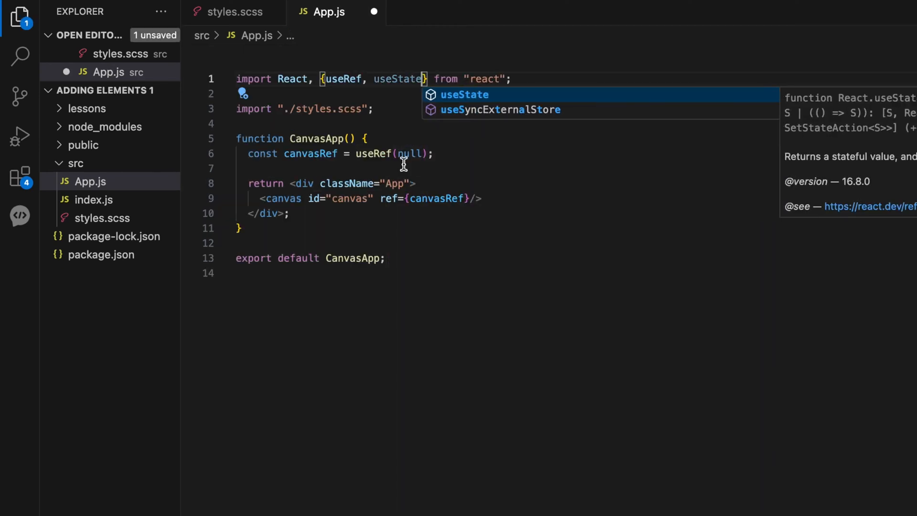
type("c")
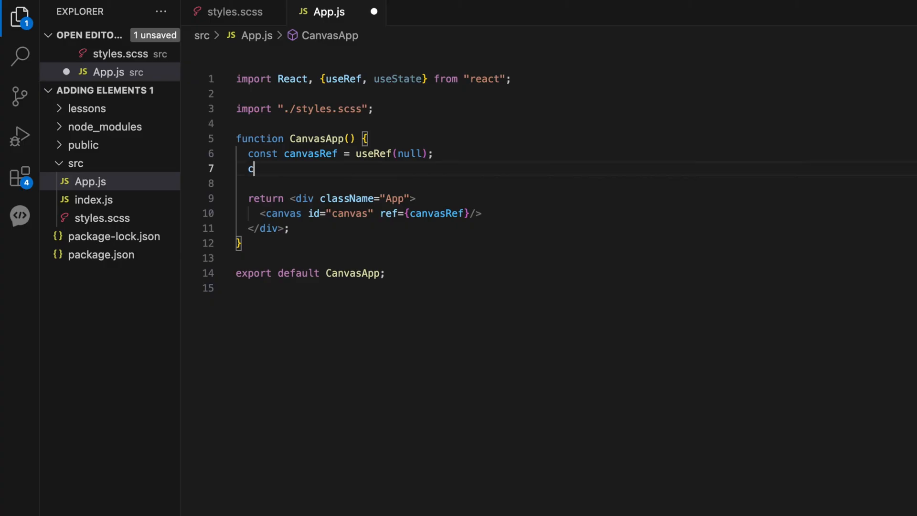
type("onst [canvas, ]")
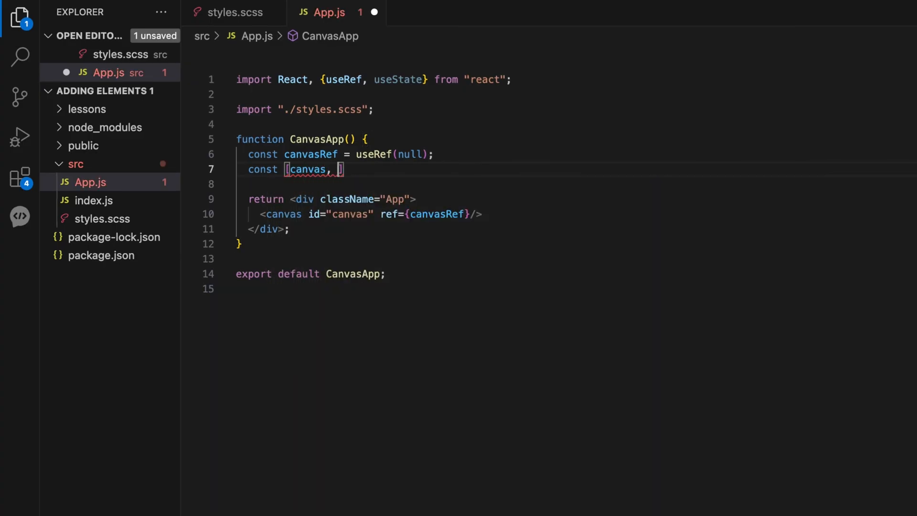
type("setCanvas")
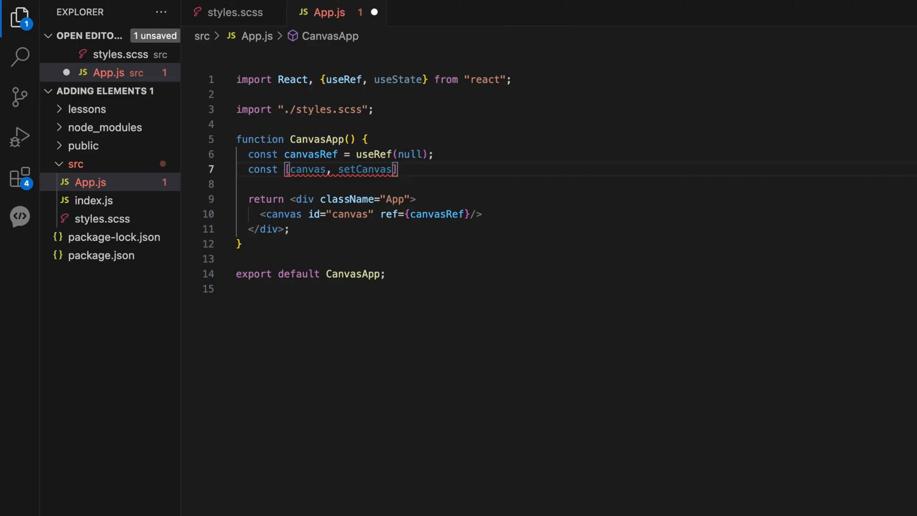
type("= useState(")
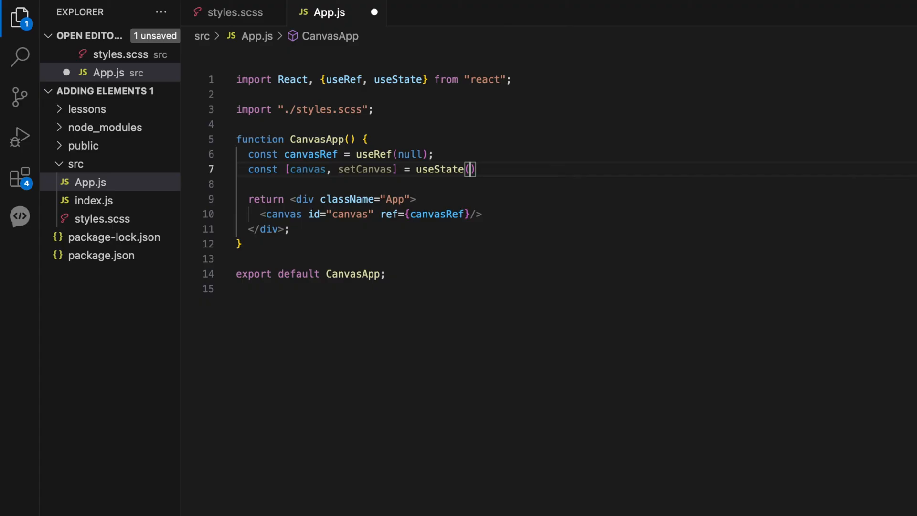
type("null);")
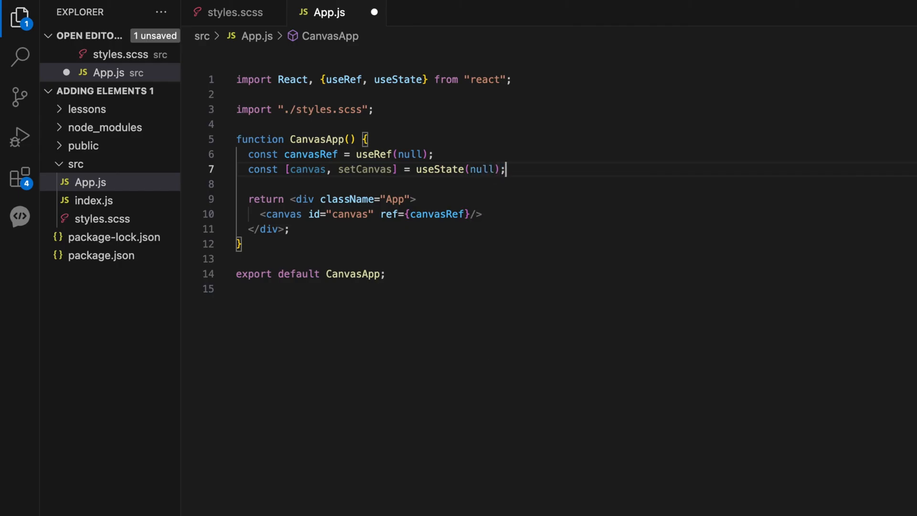
mouse_move(451, 214)
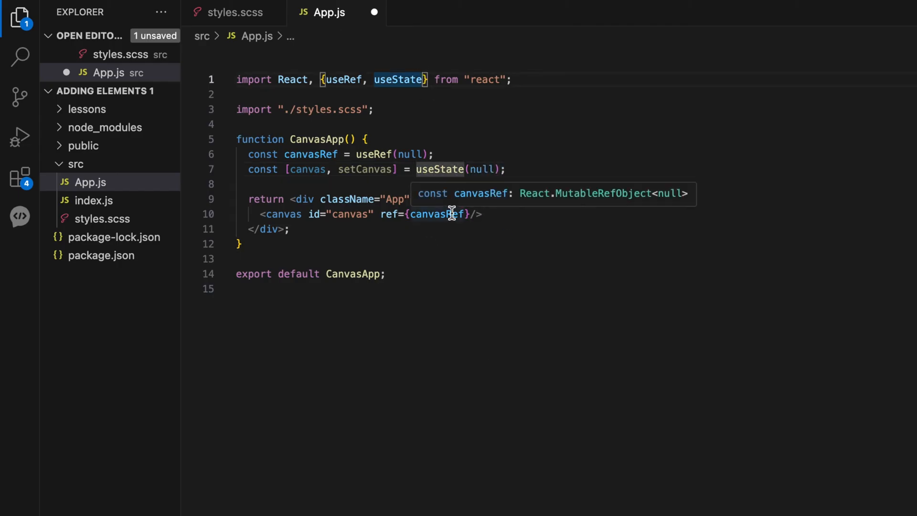
type(", useEffect")
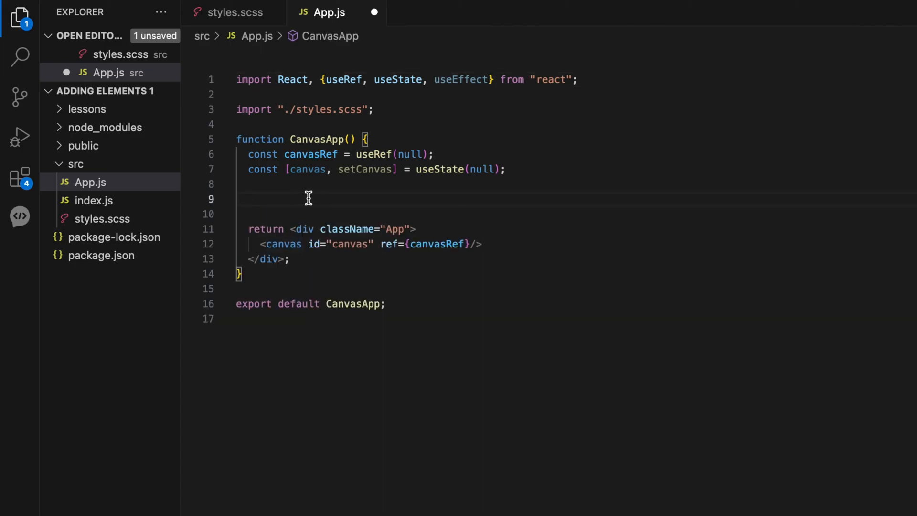
Step: Add a useEffect with [] dependencies wrapping an if (canvasRef.current) block, beginning const initCanvas
type("useEffect(() => {")
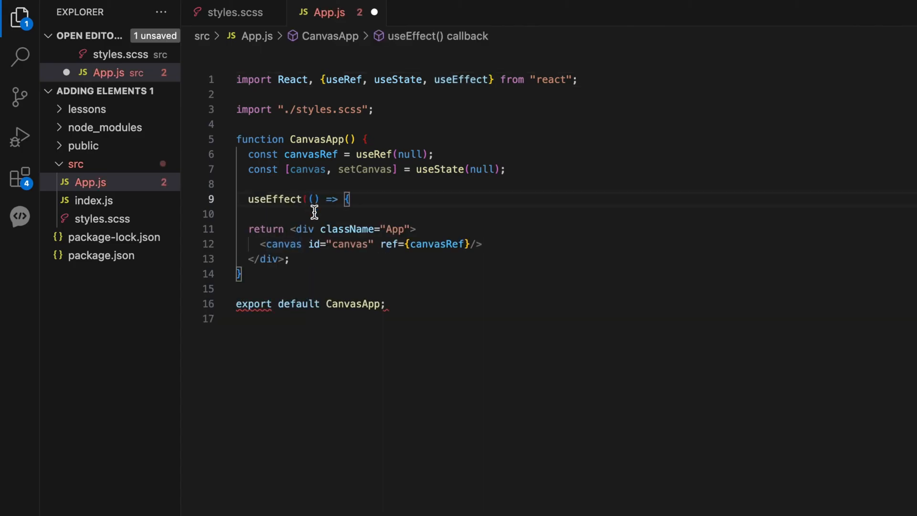
type("}, []);")
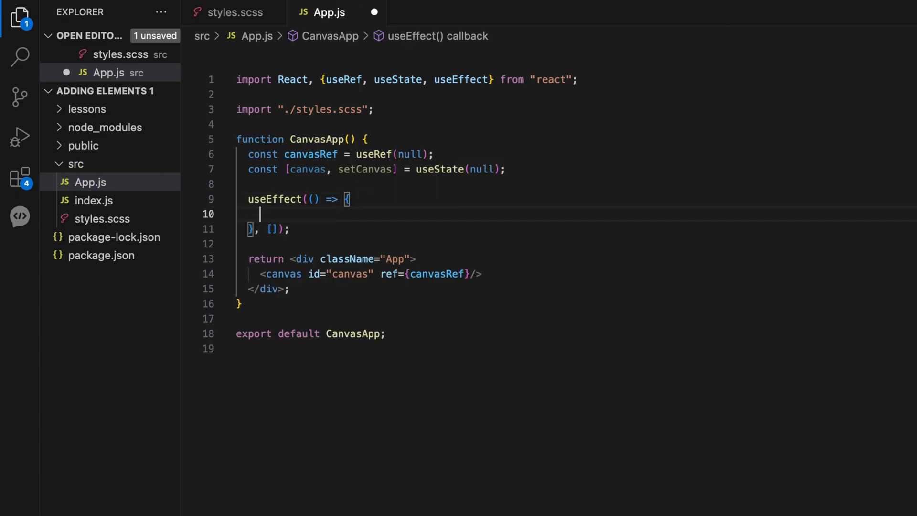
type("if()")
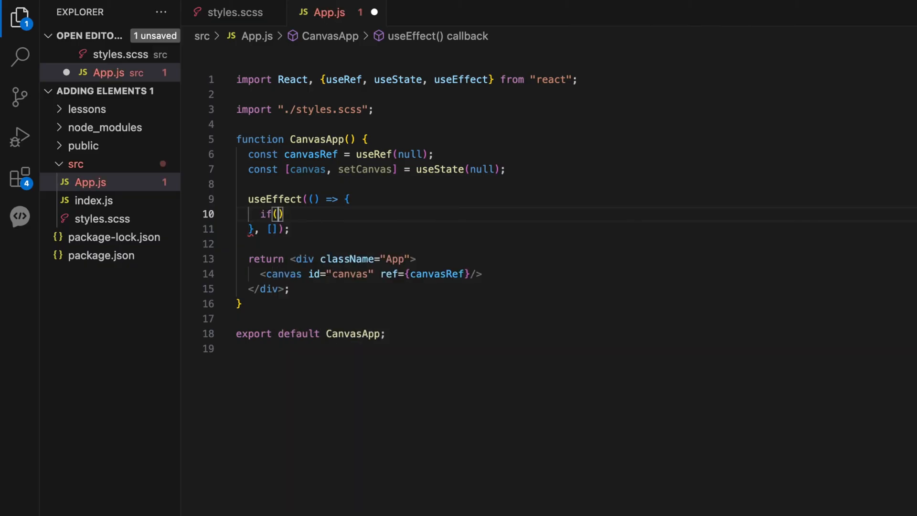
type("canavs")
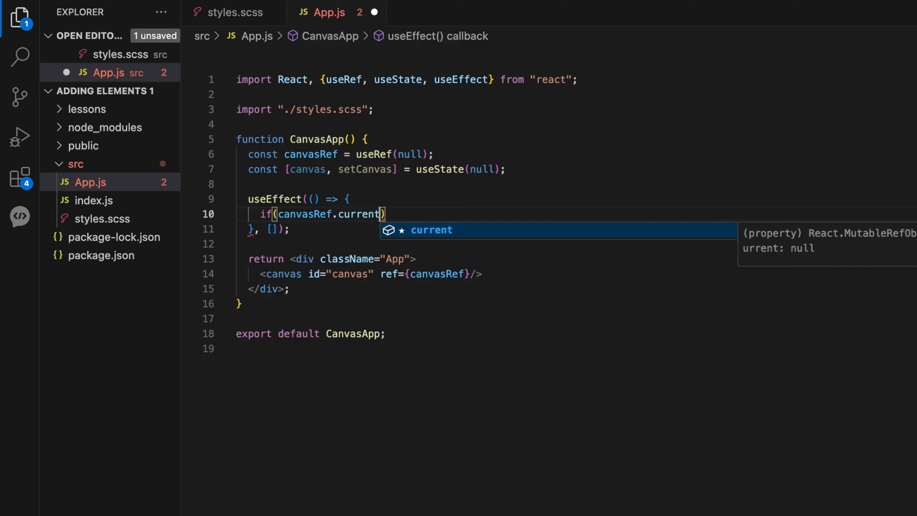
type("{")
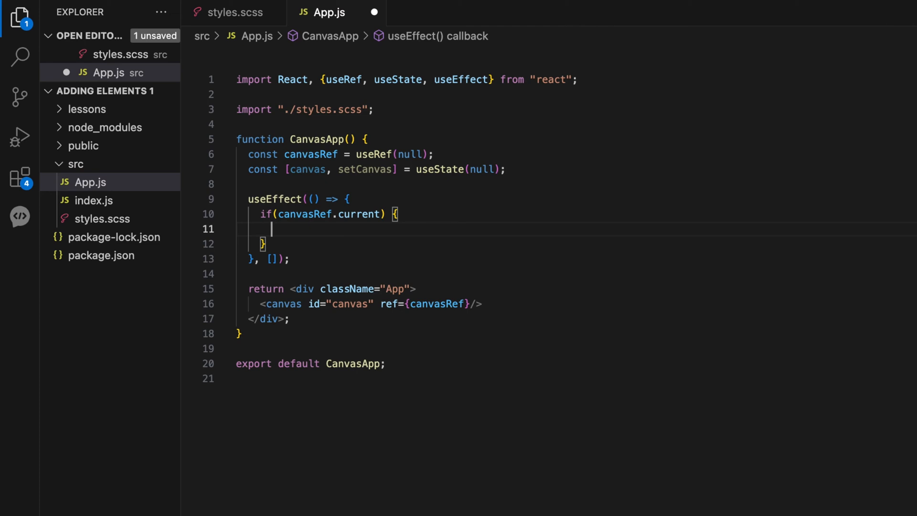
type("co")
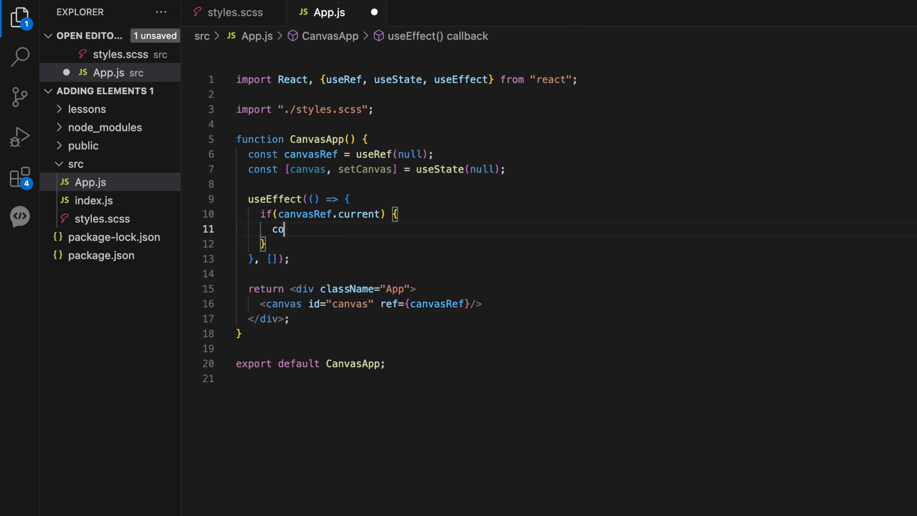
type("nst initCanvas =")
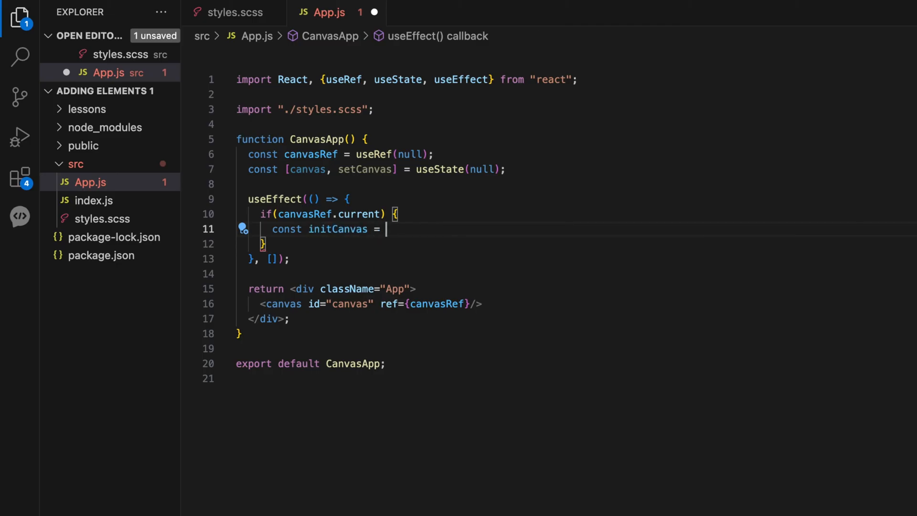
Step: Create initCanvas as a 500×500 new Canvas(canvasRef.current), importing Canvas from "fabric"
type("new Canvas")
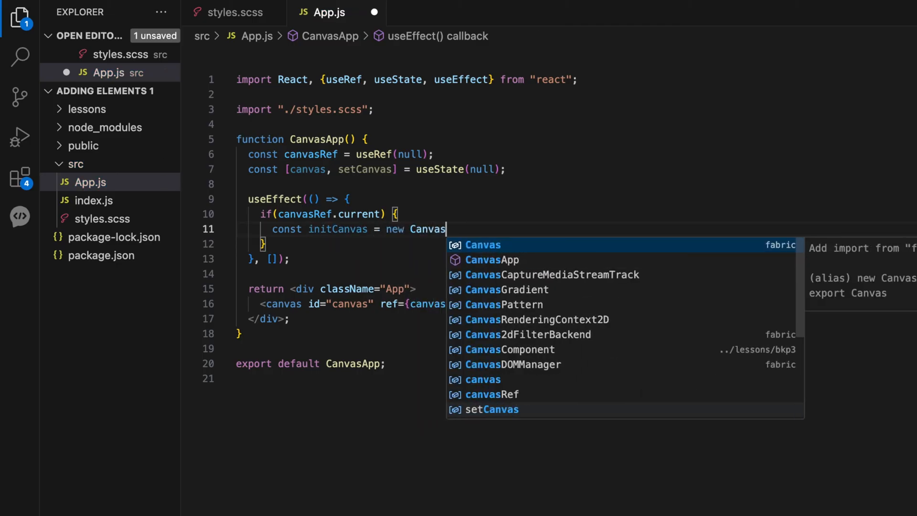
type("(canvas")
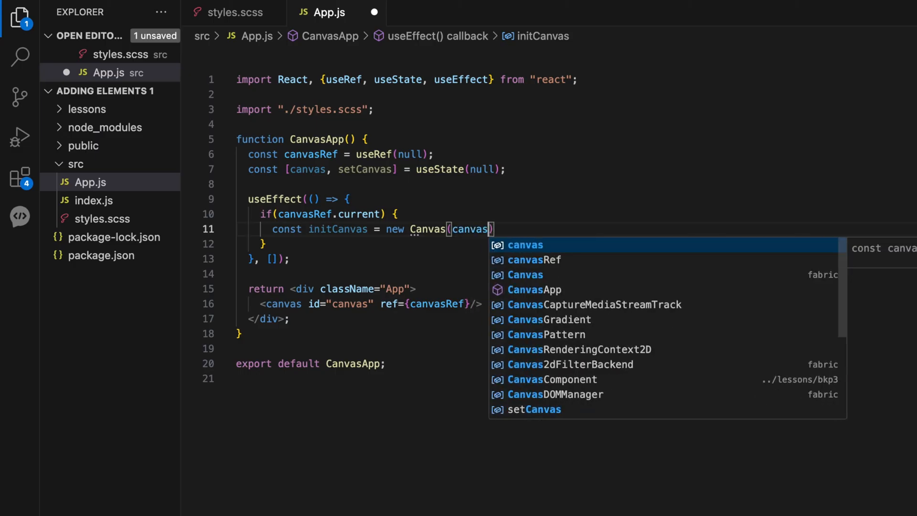
type("Ref.current, {")
type("height: 500,")
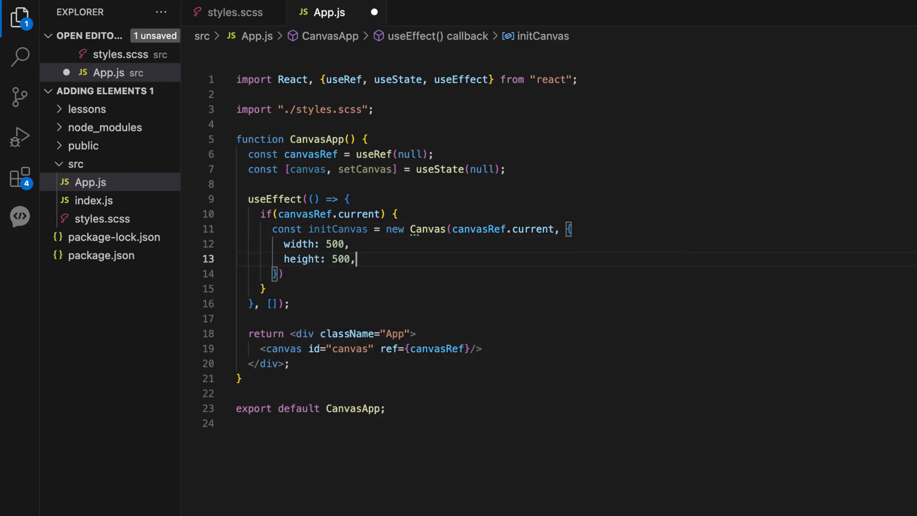
type("import {}")
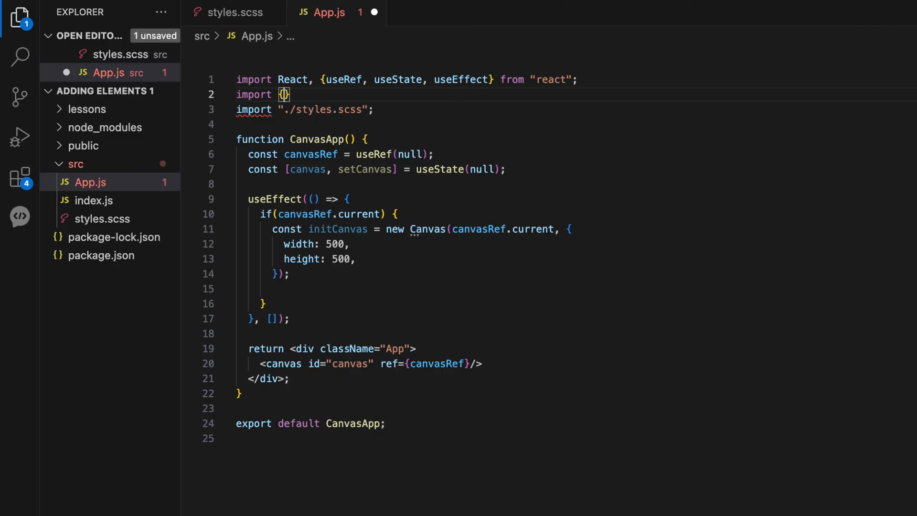
type("Canvas } from \"fabric\";")
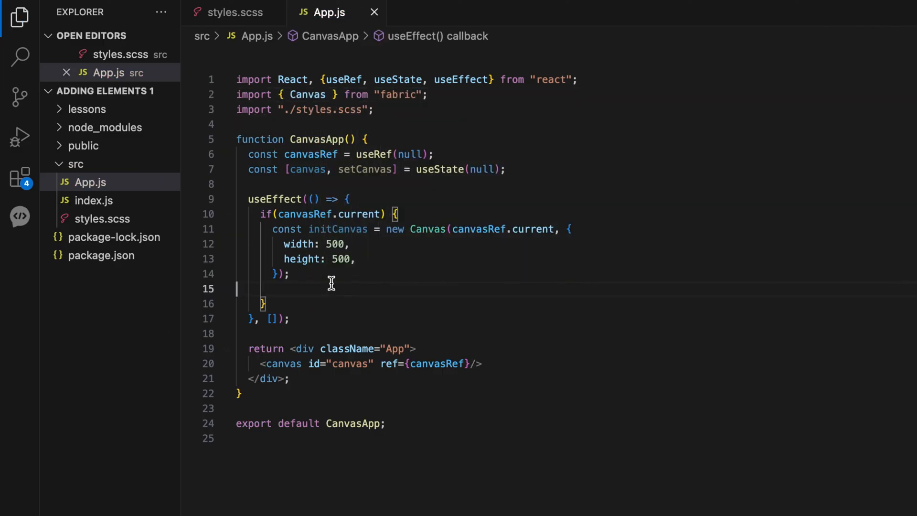
Step: Set initCanvas.backgroundColor to "#fff" and call initCanvas.renderAll()
type("initCanvas.backgroundColor = \"#fff\";")
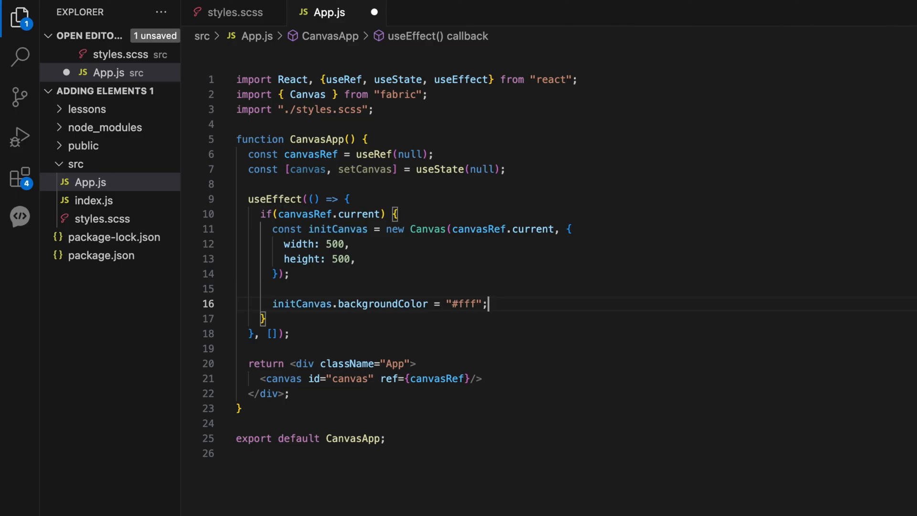
type("initCanvas.renderAll();")
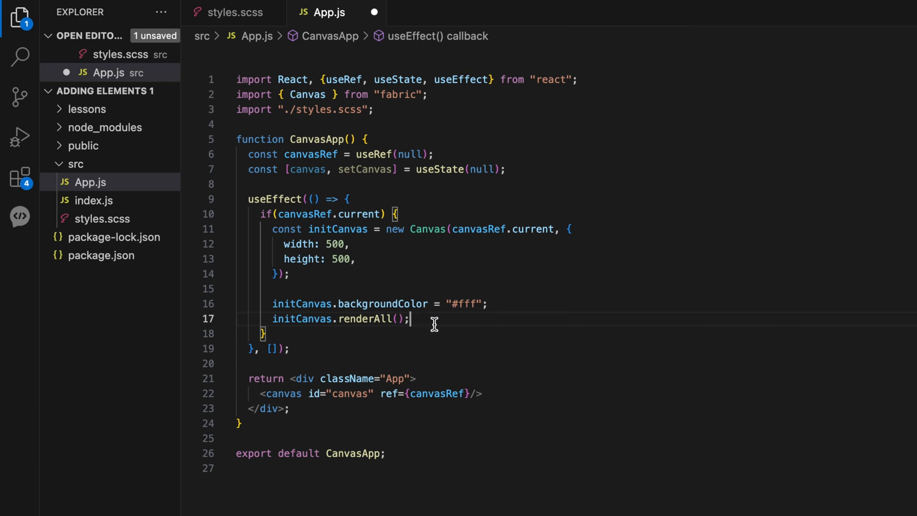
key("Enter")
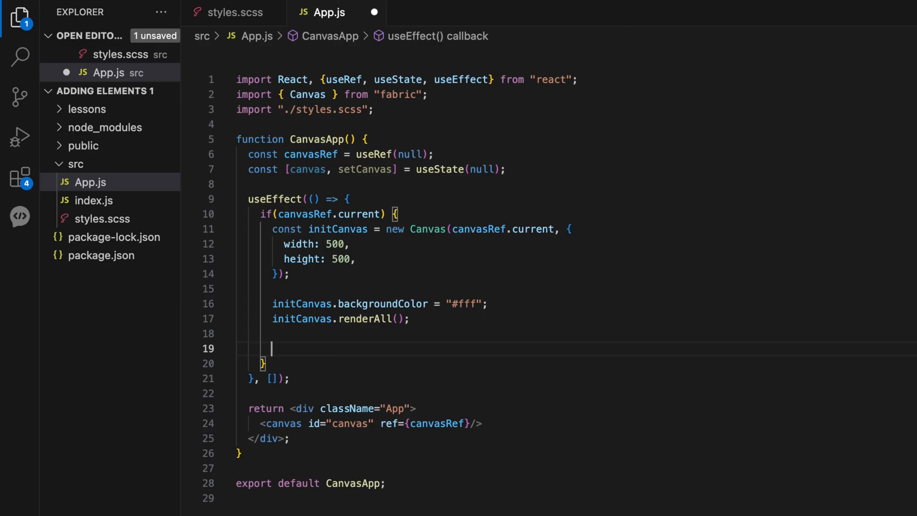
Step: Store the canvas via setCanvas(initCanvas), return a cleanup calling initCanvas.dispose(), and save App.js
type("setCanvas(initCanvas);")
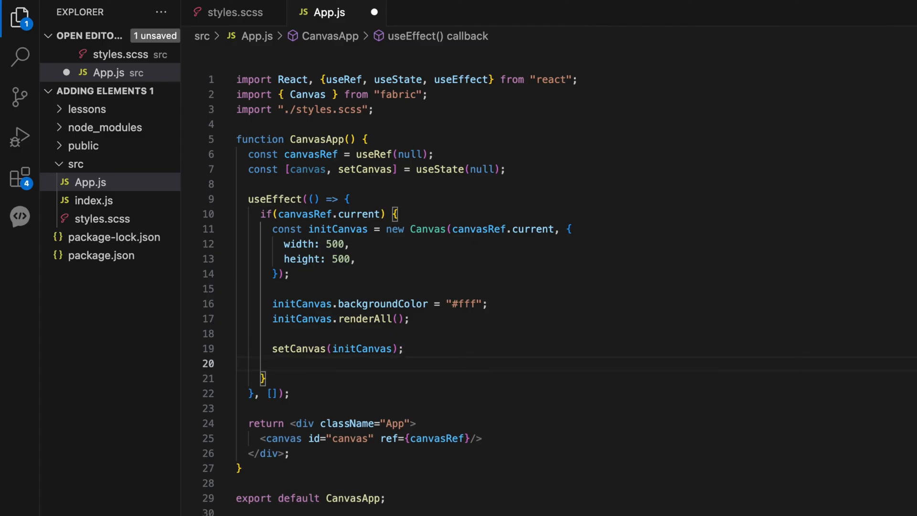
type("retu")
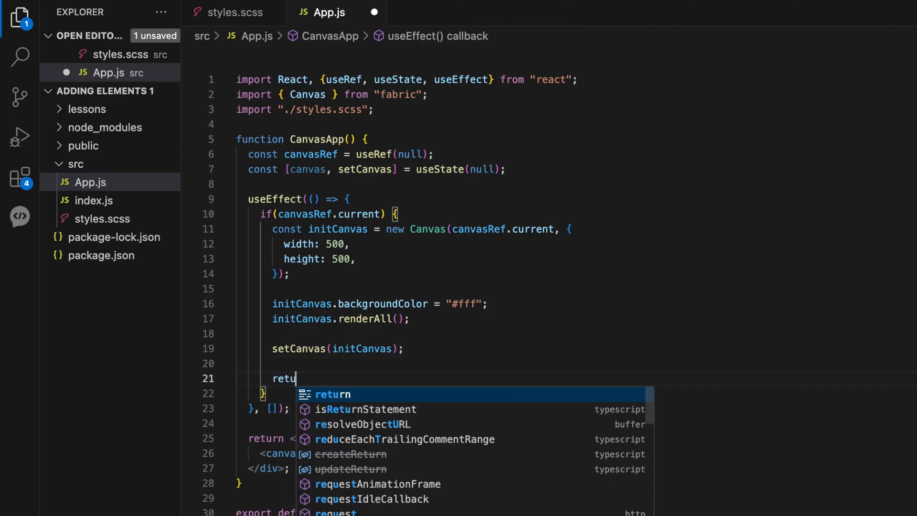
type("return () => {};")
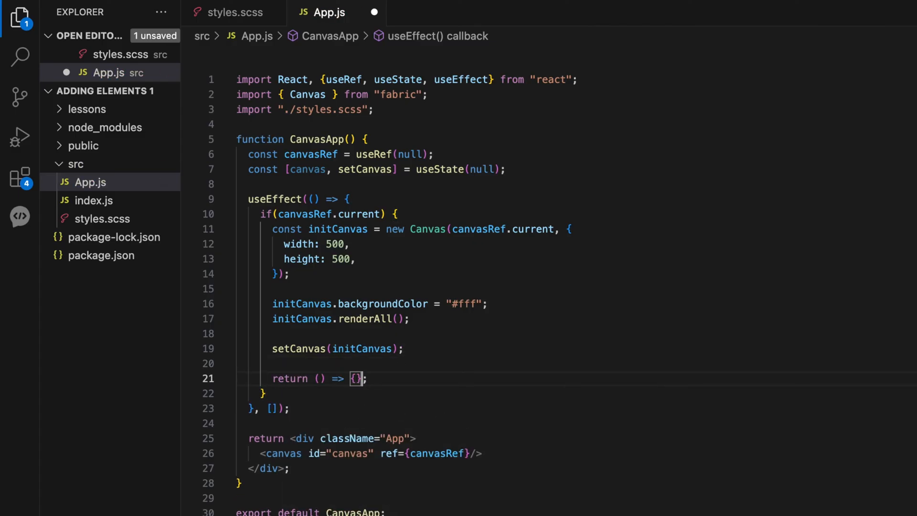
type("initCanvas.dispose();")
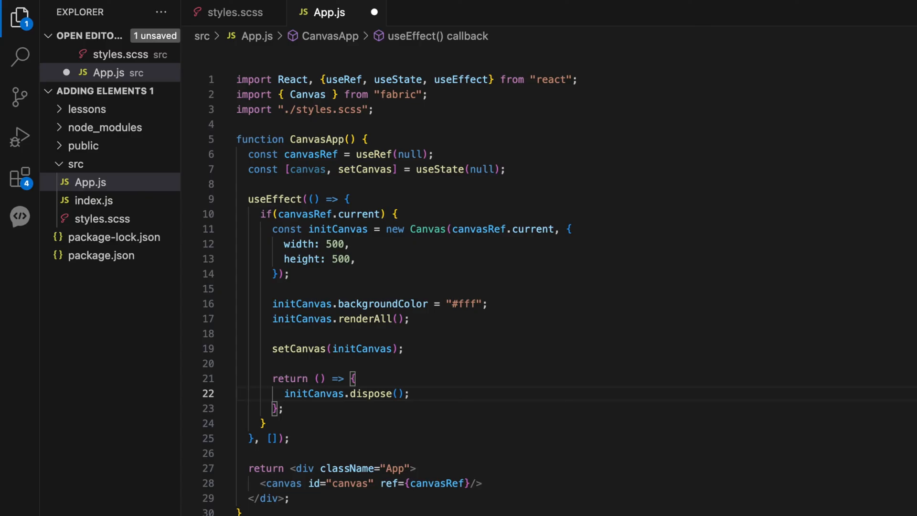
key("Ctrl+s")
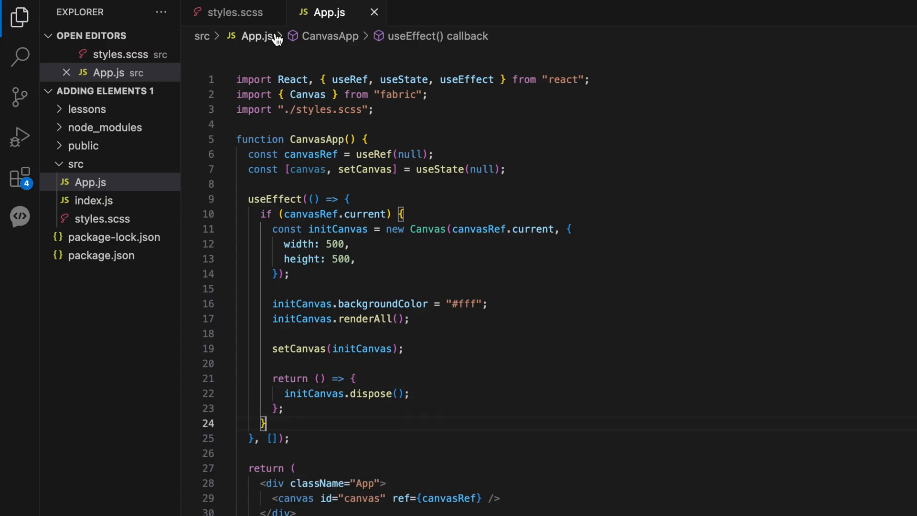
Step: Switch to styles.scss to review its body, .button and .App rules
left_click(235, 12)
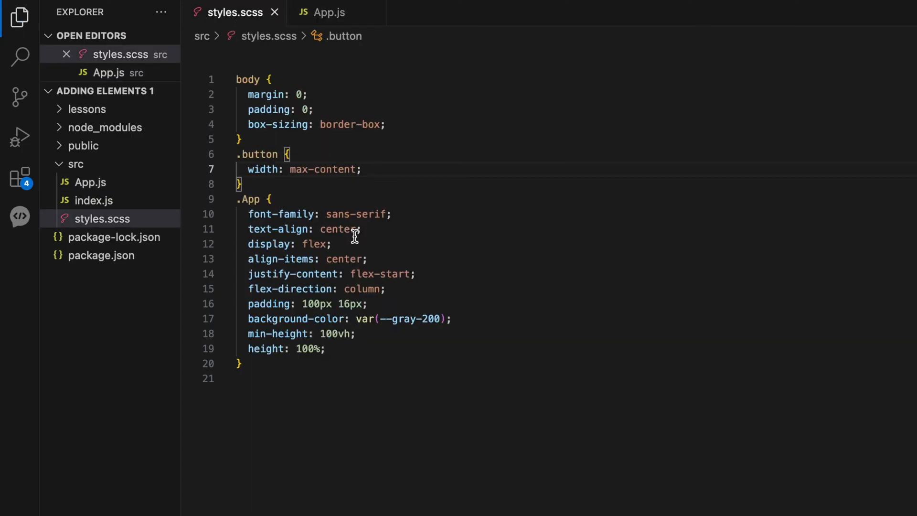
mouse_move(287, 377)
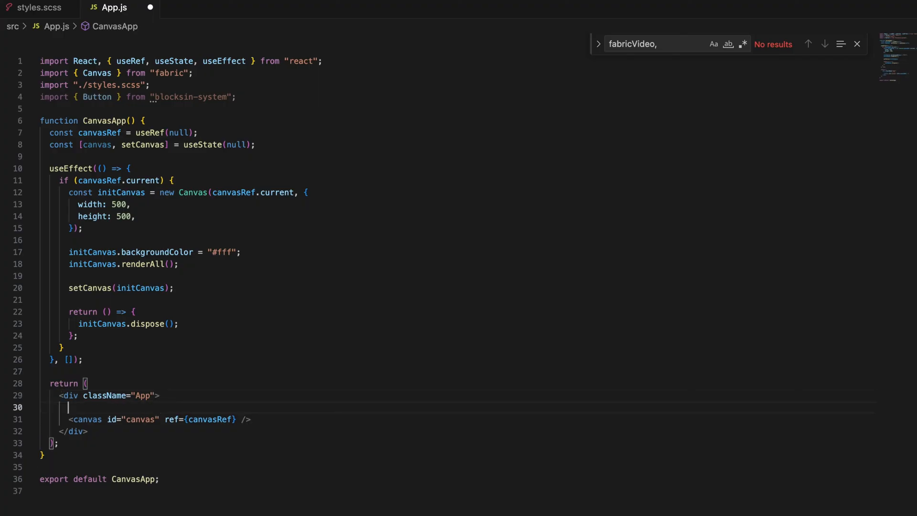
Step: Render a 'Toolbar darkmode' div with a ghost medium IconButton running addRectangle, and import IconButton
type("<div className=\"Toolba")
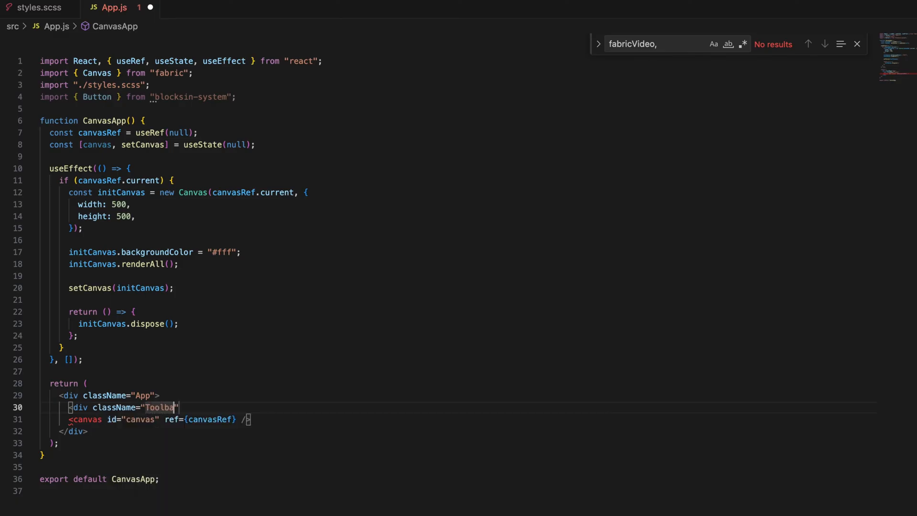
type("darkmode")
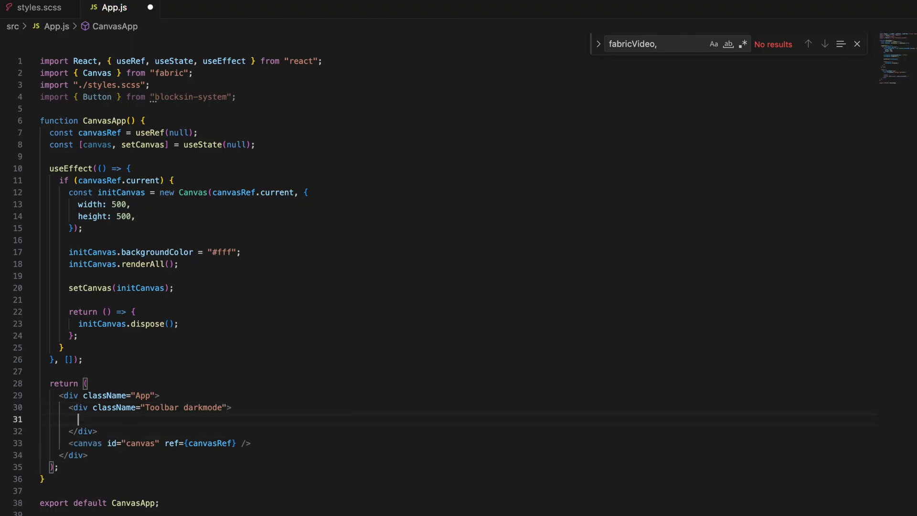
type("<IconButton onClick={addRectangle} variant=\"ghost\" size=\"medium\">\\n  <SquareIcon />\\n</IconButton>")
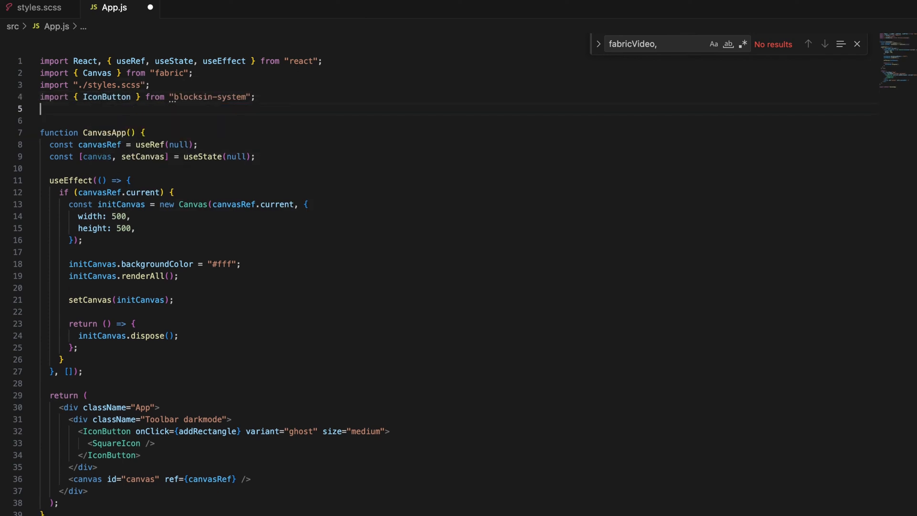
type("import { Squa")
type("if(")
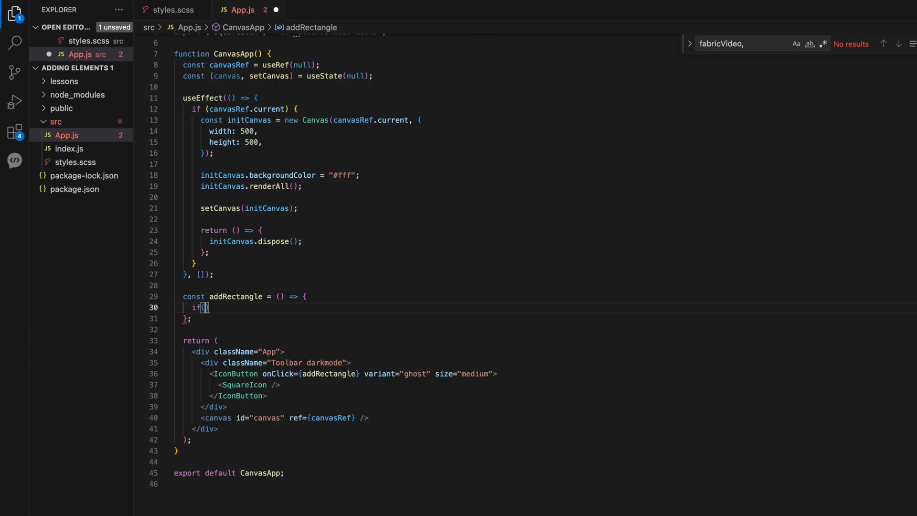
Step: Write addRectangle to create a 100×60 #D84D42 Rect at top 100, left 50 and add it to the canvas
type("canvas")
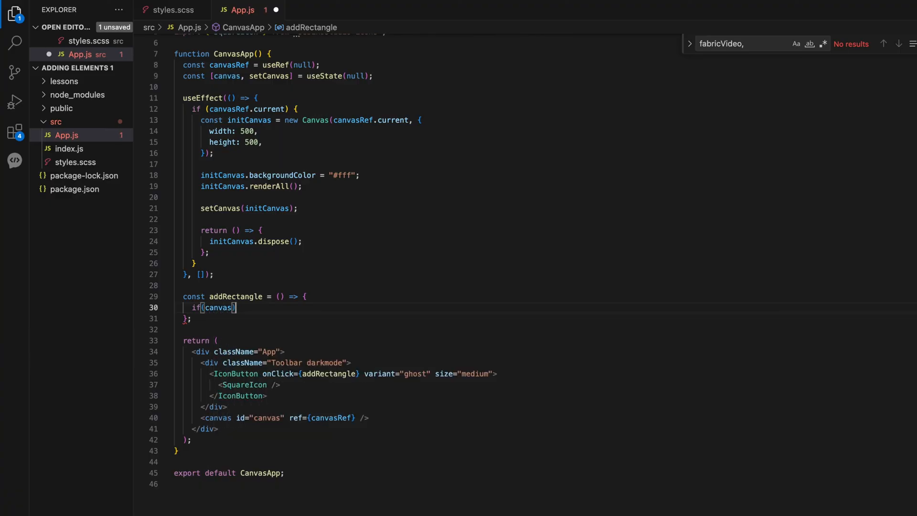
type("{")
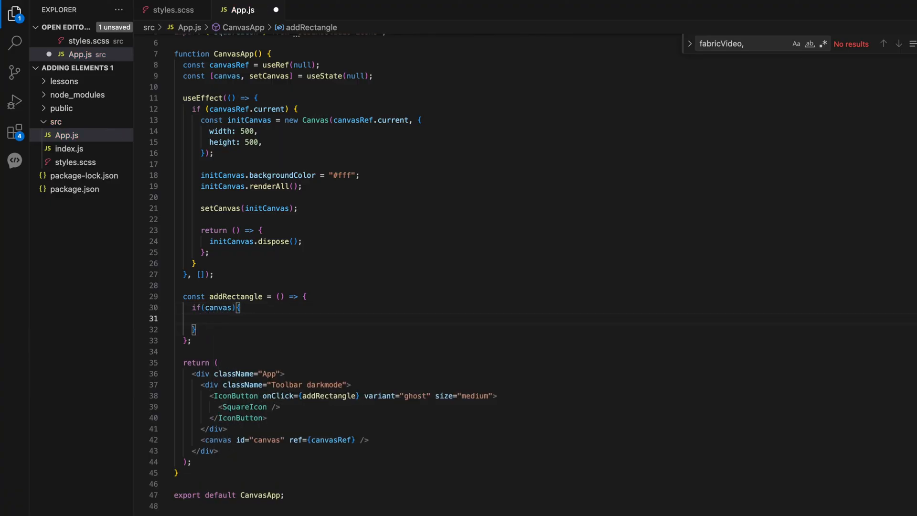
type("const")
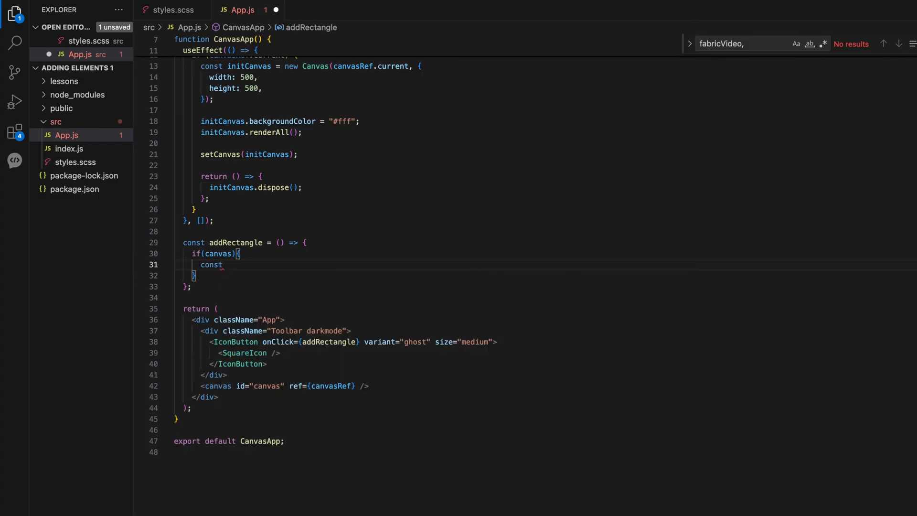
type("rect = new")
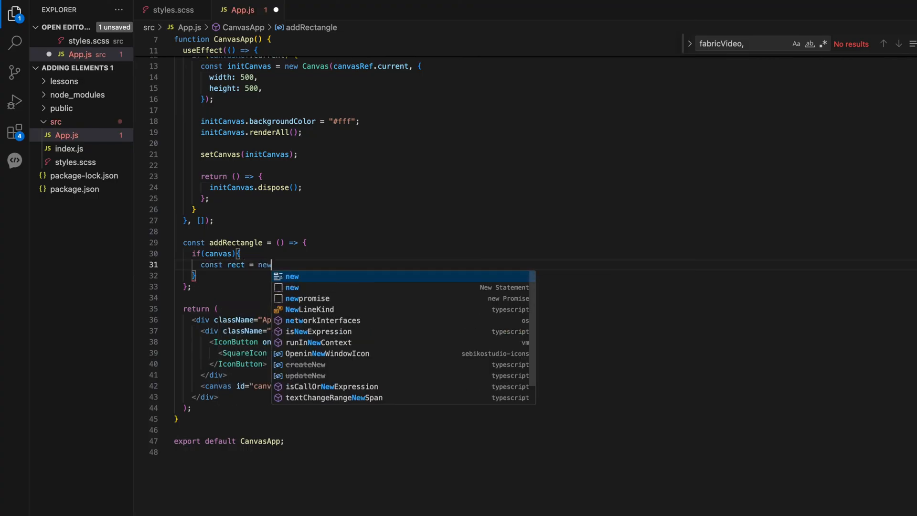
type("Rect({")
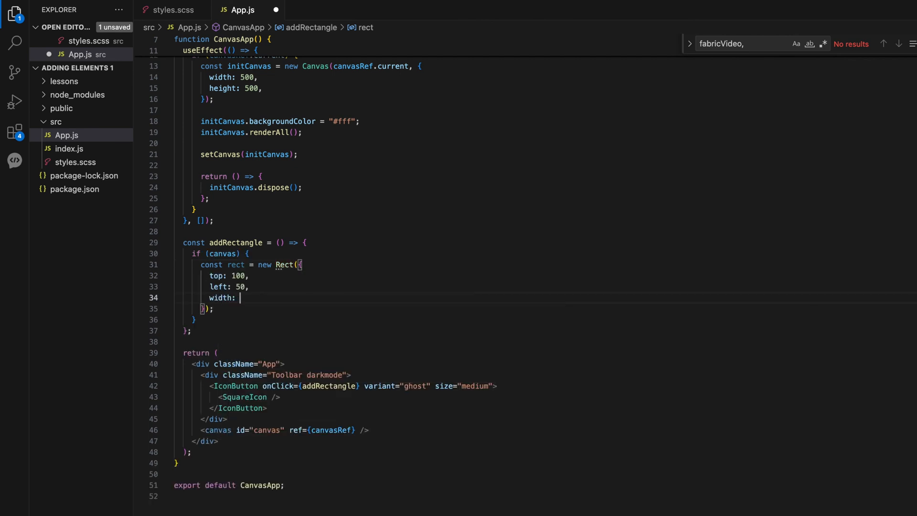
type("100,")
type("f")
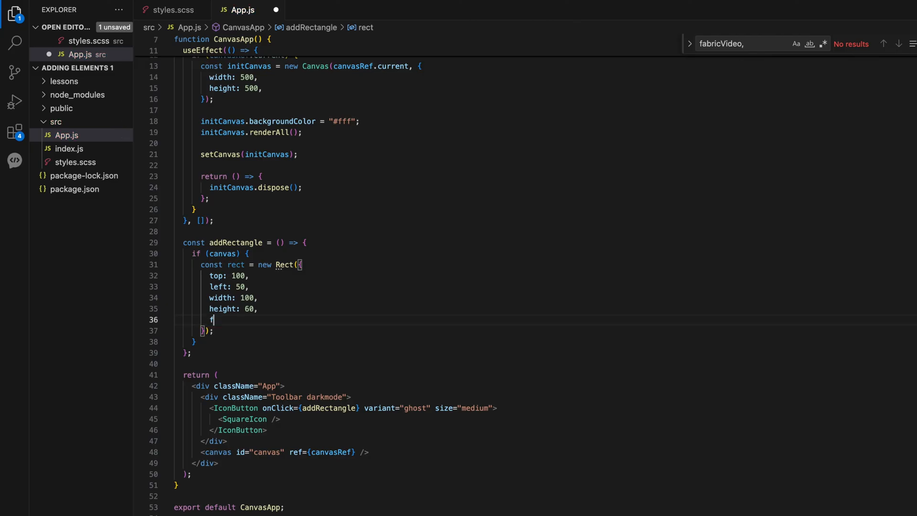
type("ill: \"#D84D42\",")
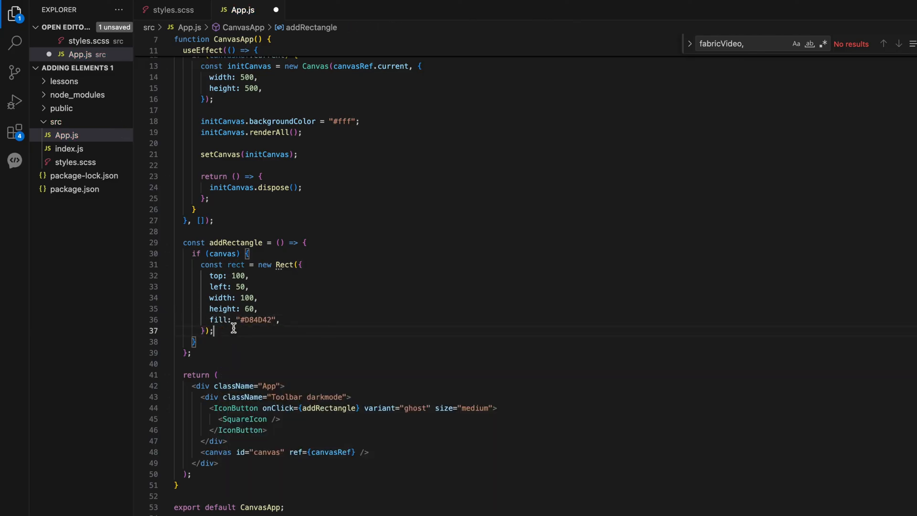
type("canvas")
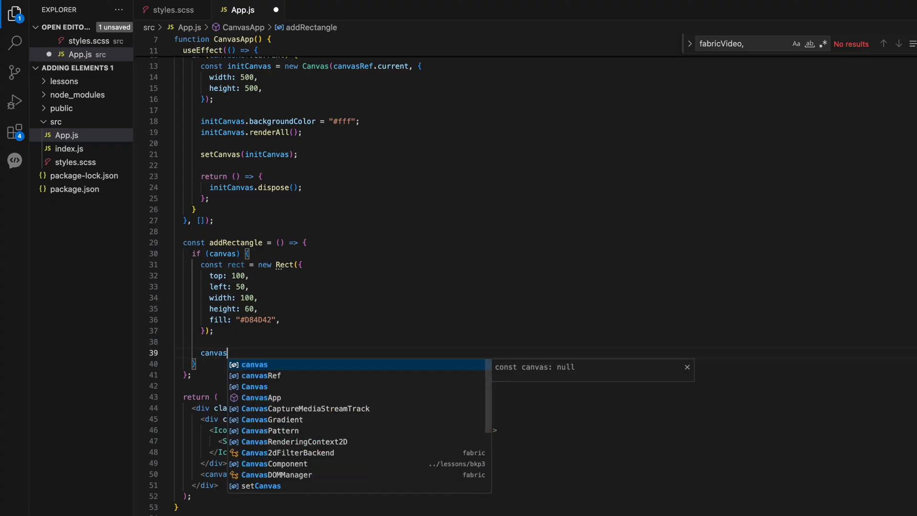
type(".add(rect);")
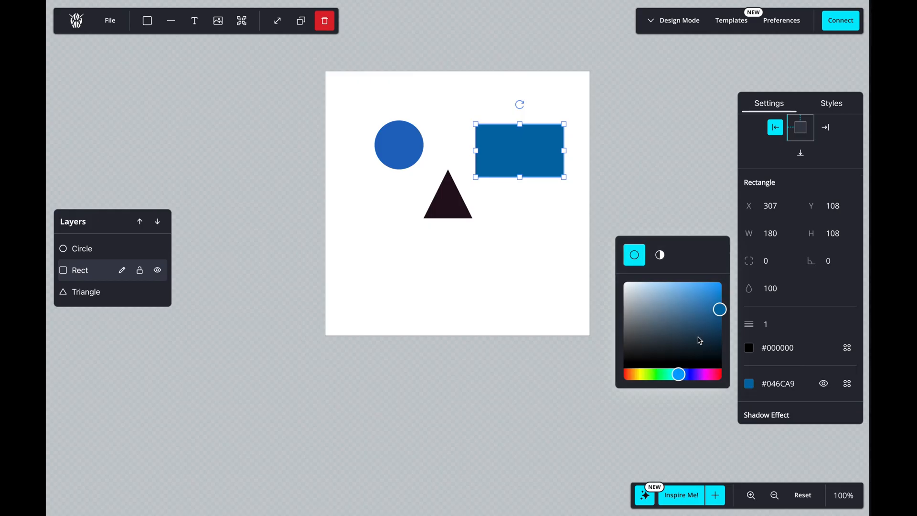
Step: Recolour the rectangle pink (#e51fa8) and resize it to width 44, height 22
left_click_drag(678, 375, 675, 375)
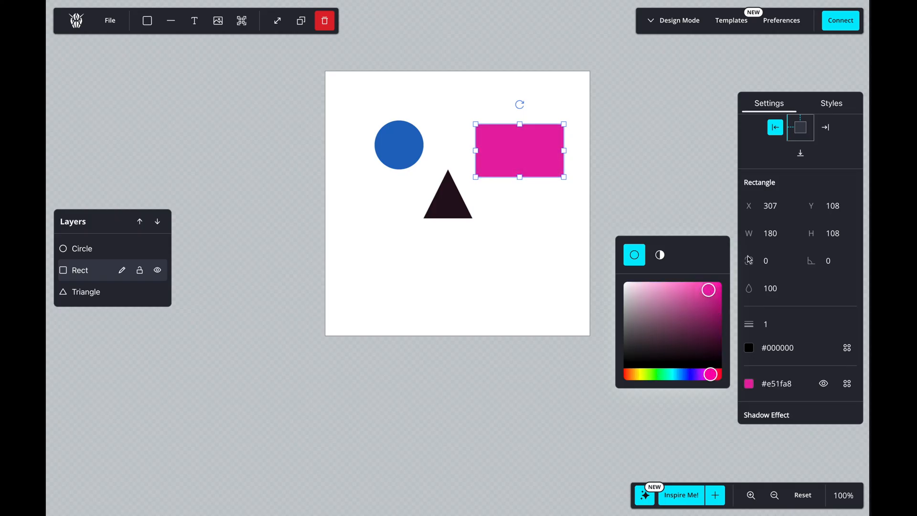
left_click(770, 233)
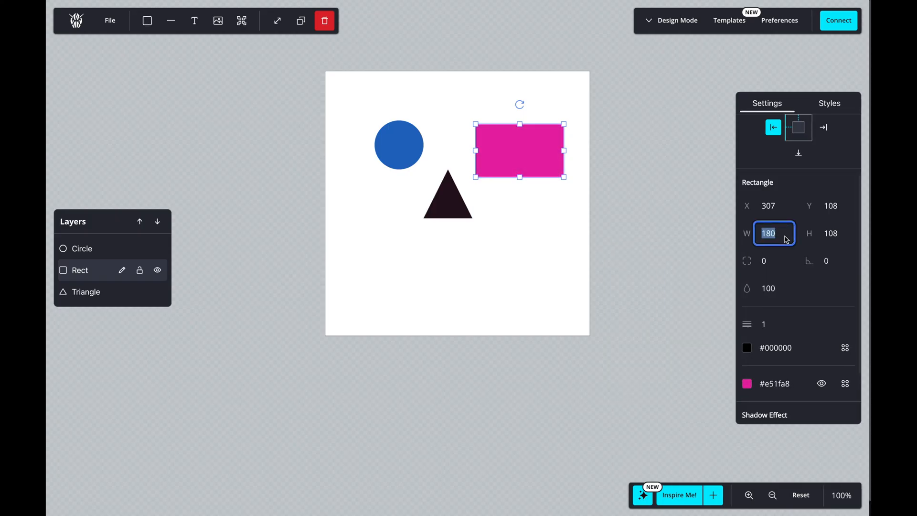
type("44")
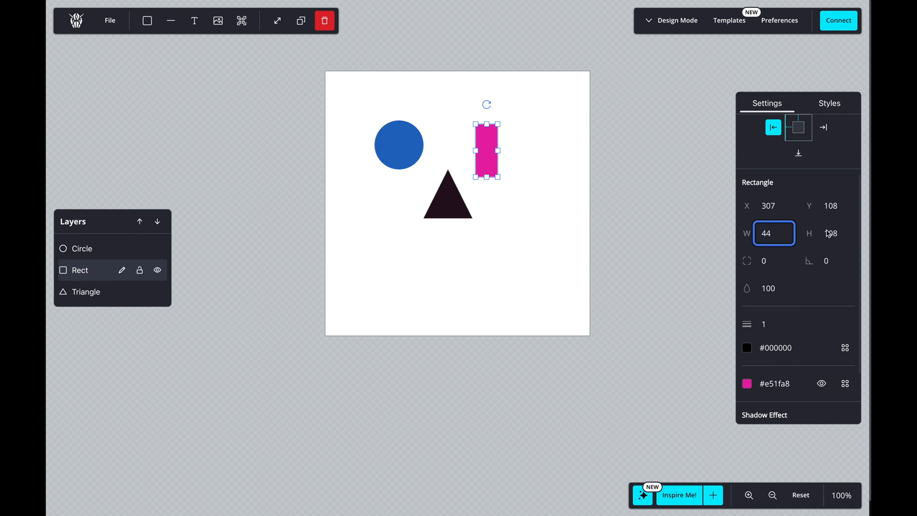
type("22")
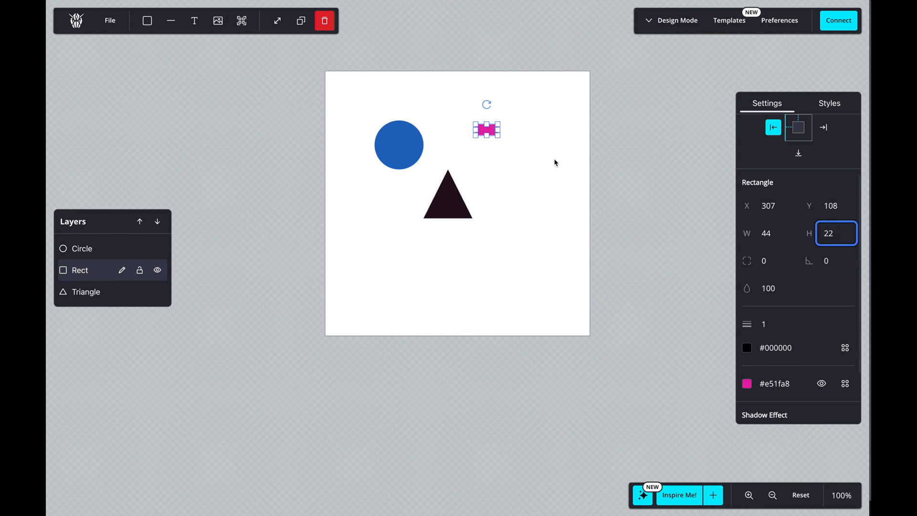